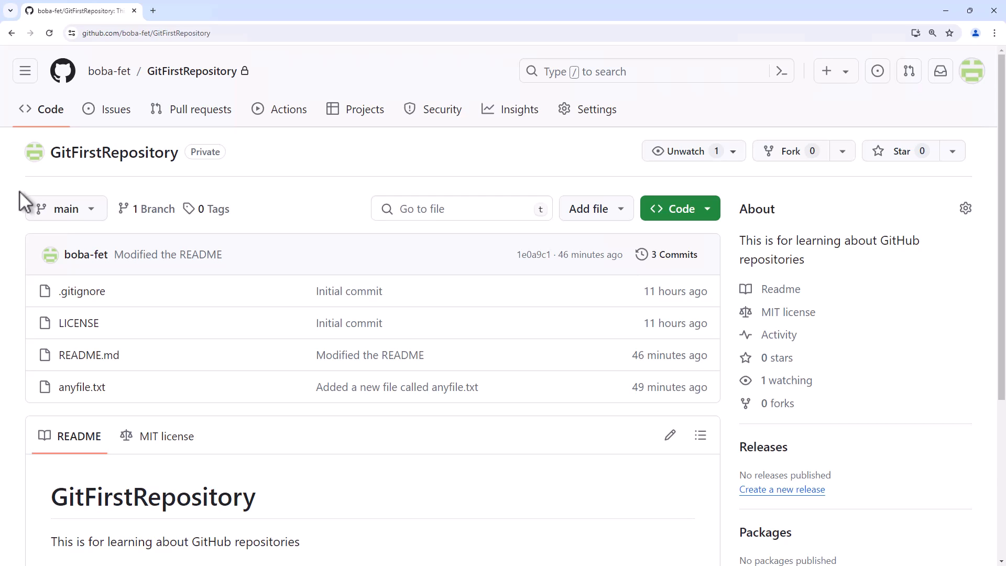
{"action": "mouse_move", "coordinate": [82, 387]}
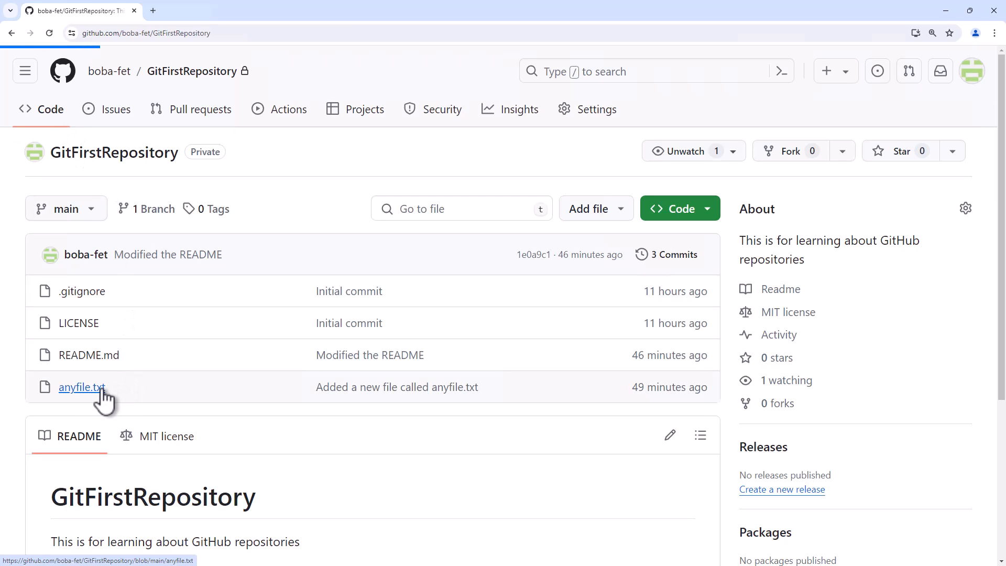
Bring anyfile.txt into GitHub's web editor via the pencil icon.
{"action": "left_click", "coordinate": [81, 387]}
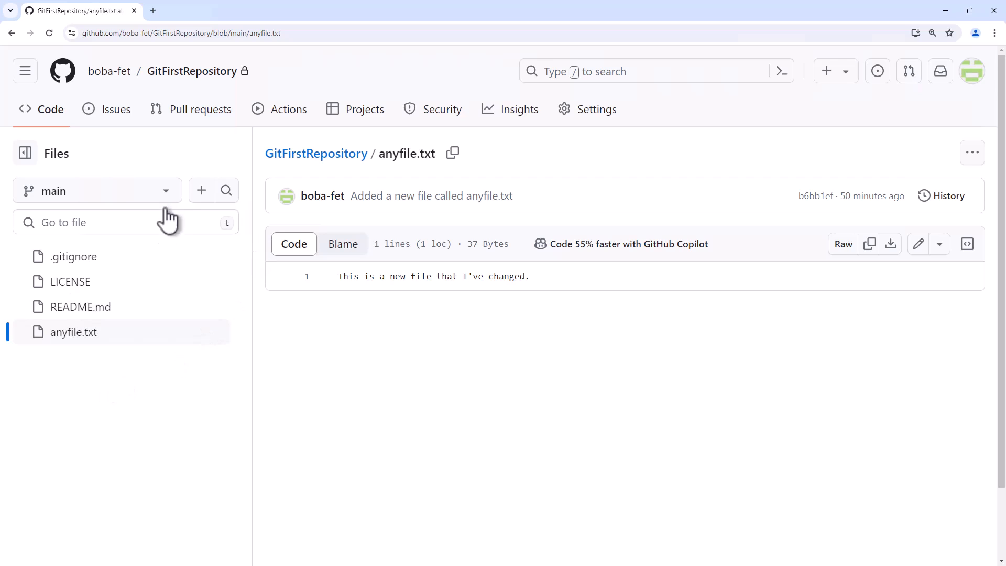
{"action": "mouse_move", "coordinate": [920, 244]}
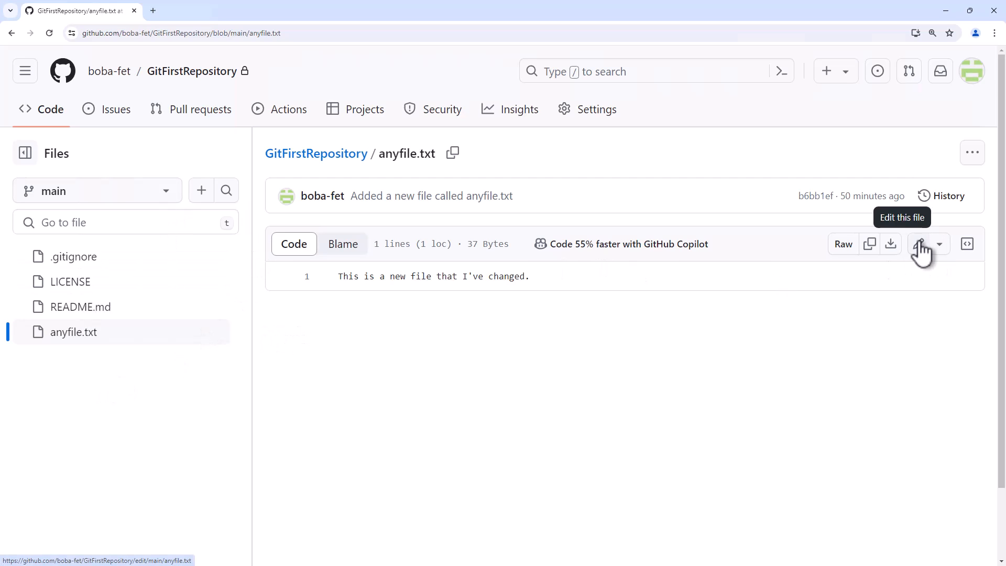
{"action": "left_click", "coordinate": [920, 244]}
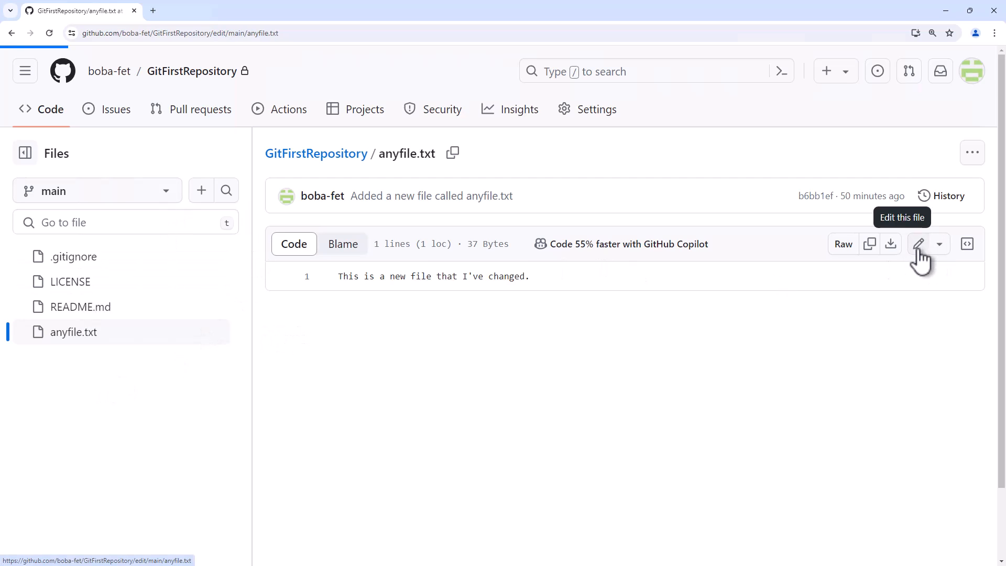
{"action": "left_click", "coordinate": [919, 245]}
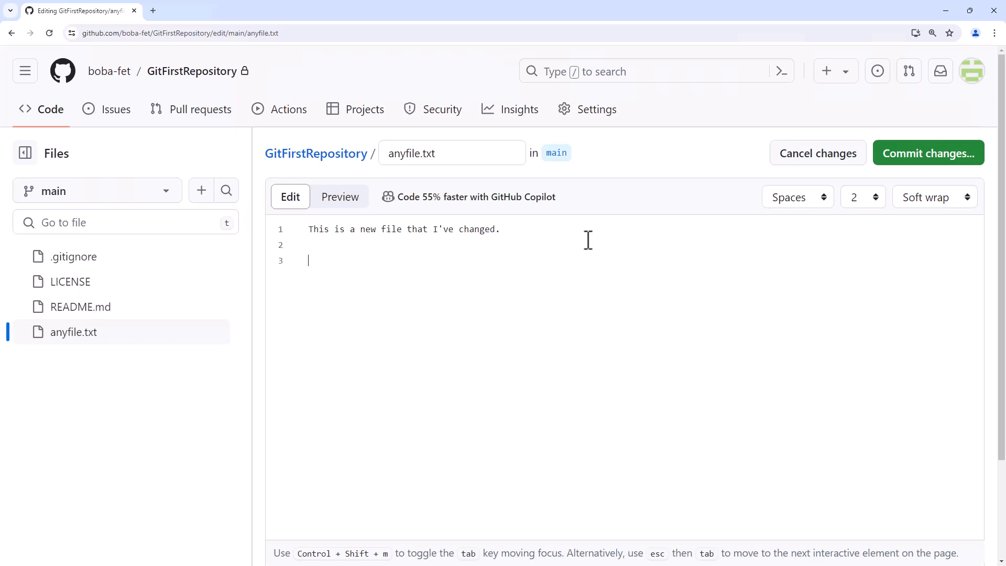
Add the third line 'This change was added by another team!' to anyfile.txt.
{"action": "type", "text": "This change was"}
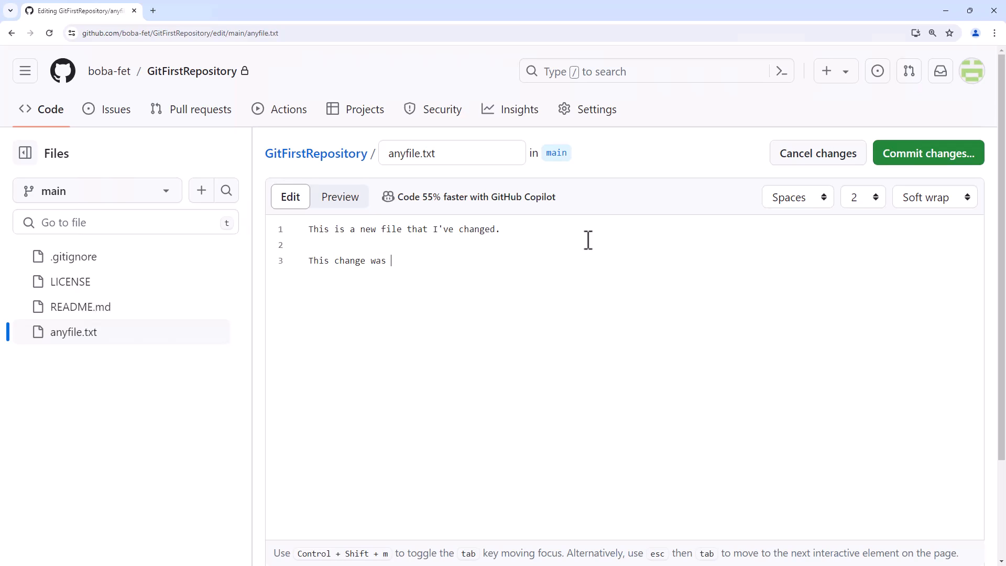
{"action": "type", "text": "added by another"}
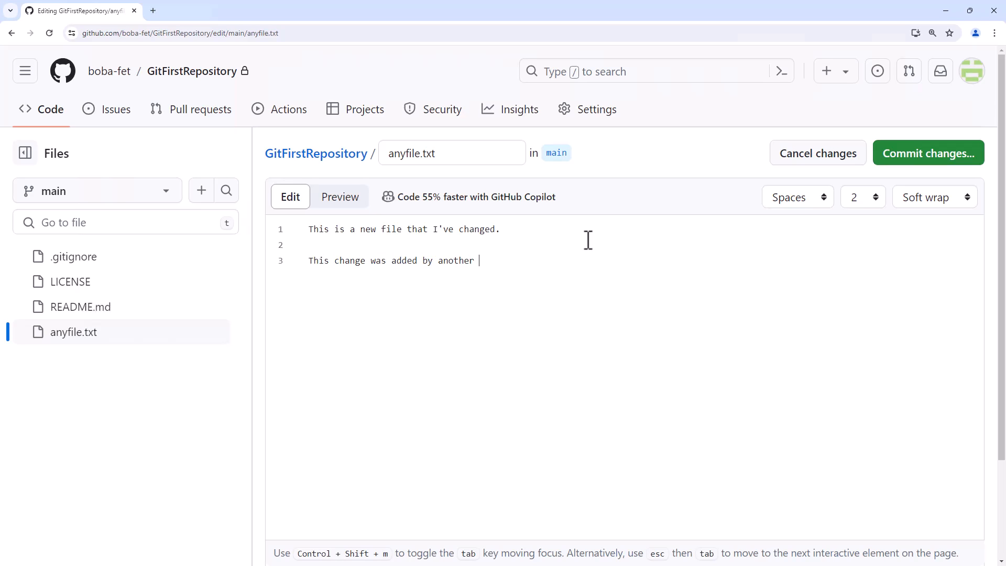
{"action": "type", "text": "team"}
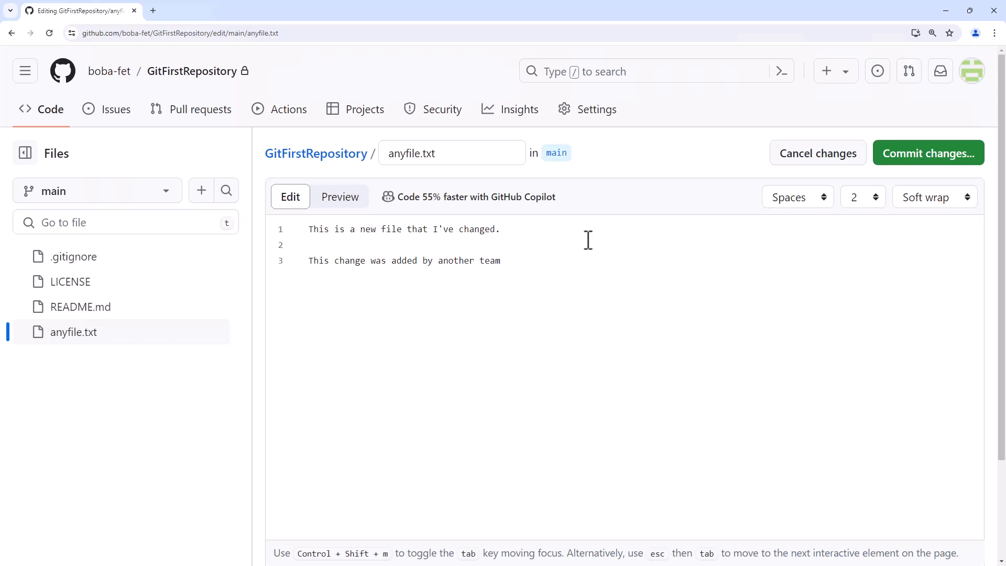
{"action": "type", "text": "!"}
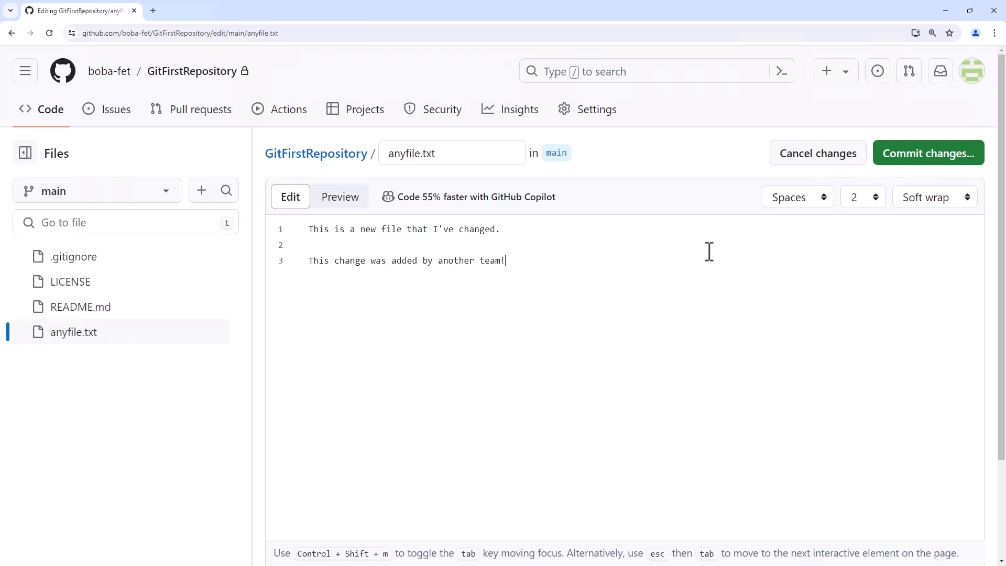
Commit the edit directly to main and view it in the commit history.
{"action": "left_click", "coordinate": [927, 153]}
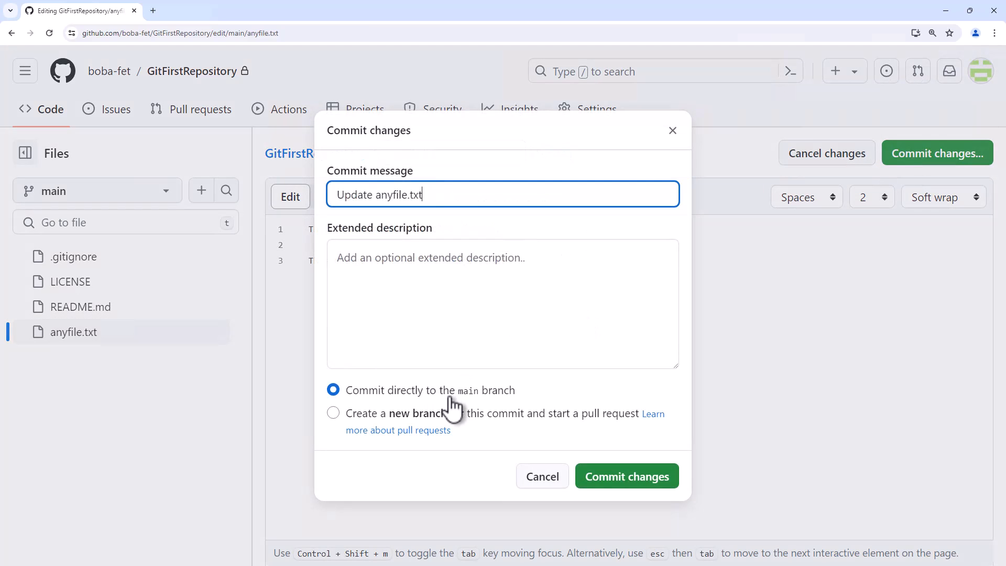
{"action": "left_click", "coordinate": [627, 476]}
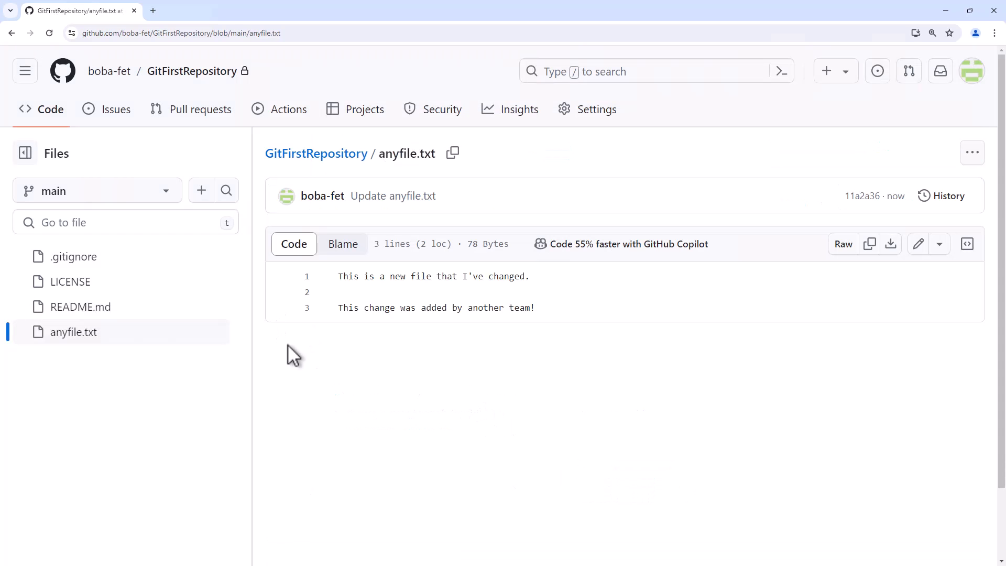
{"action": "mouse_move", "coordinate": [55, 191]}
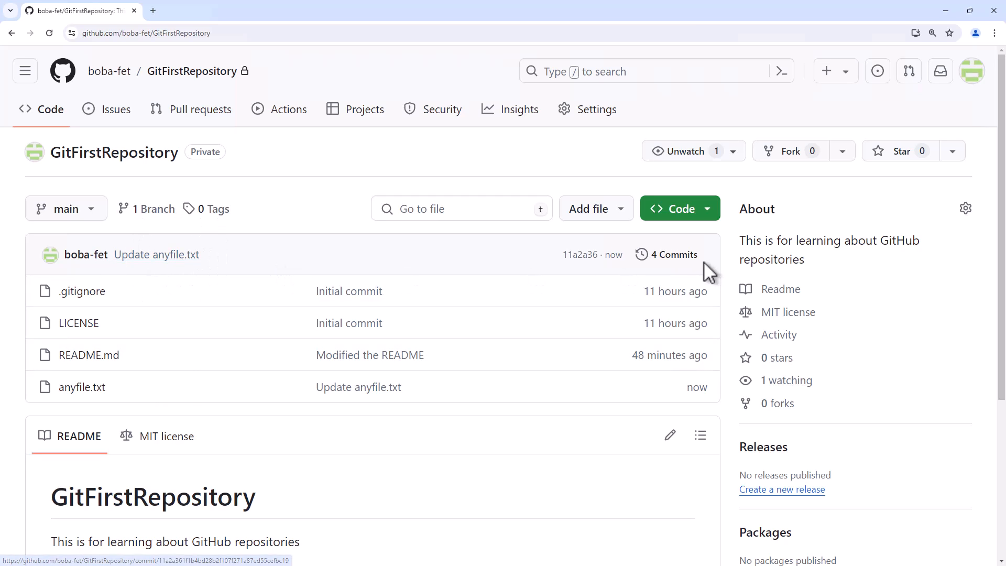
{"action": "left_click", "coordinate": [673, 254]}
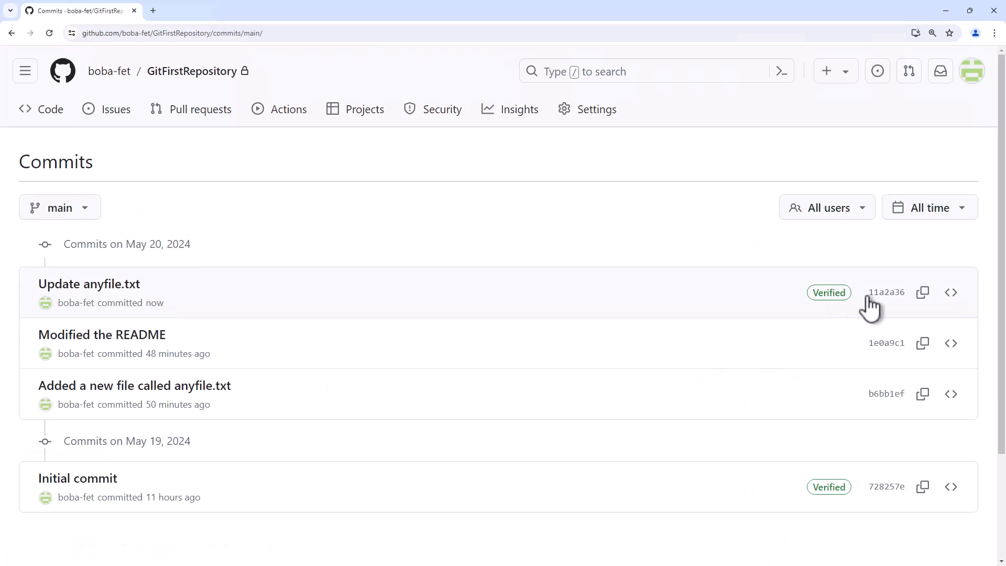
{"action": "mouse_move", "coordinate": [887, 293]}
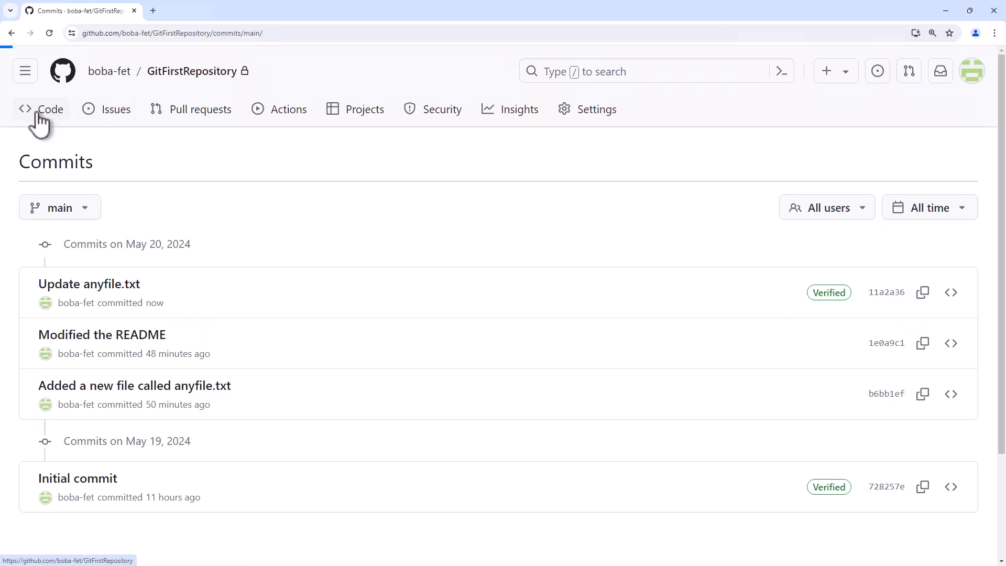
Return to the Code view, visit README.md, then reopen anyfile.txt.
{"action": "left_click", "coordinate": [50, 109]}
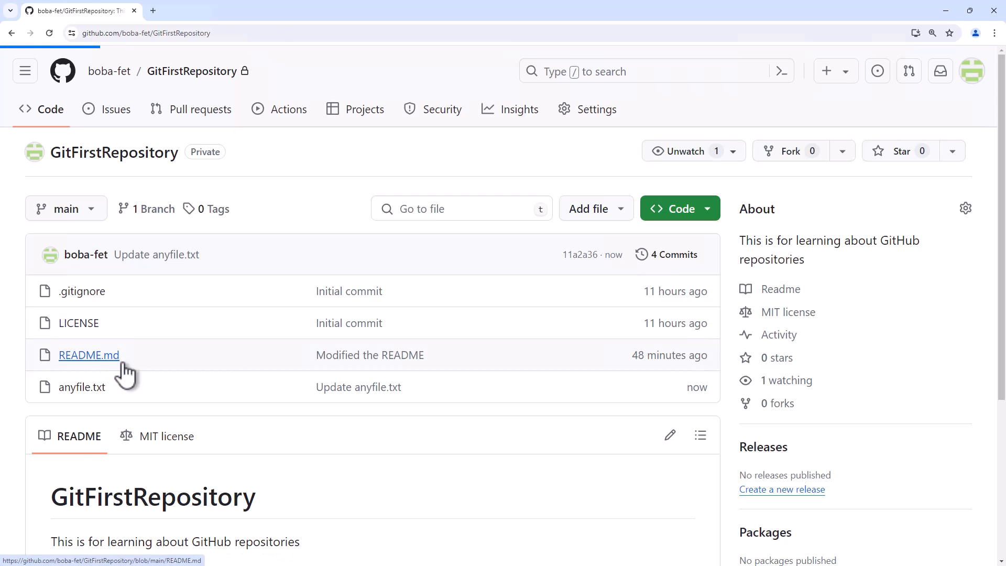
{"action": "left_click", "coordinate": [88, 356]}
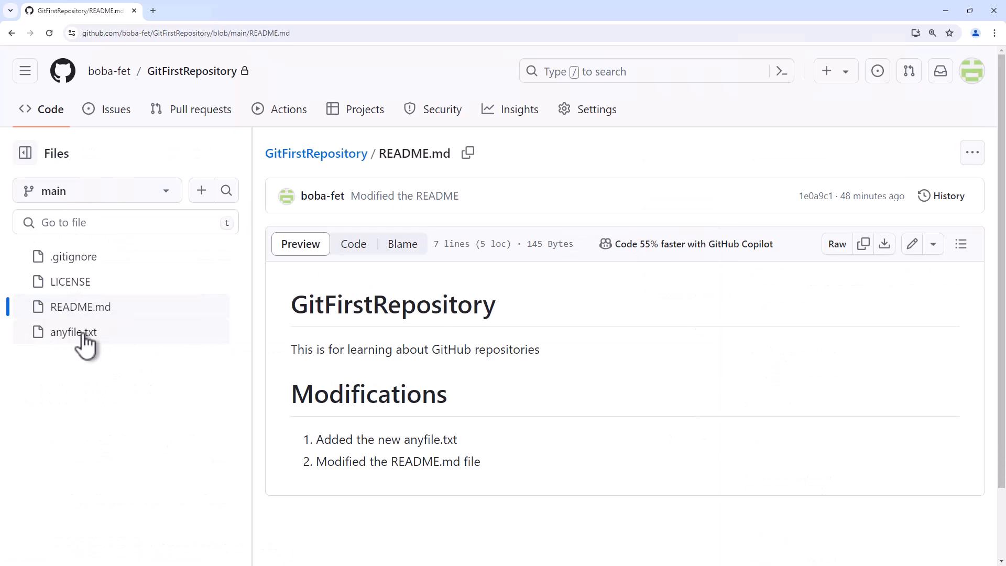
{"action": "left_click", "coordinate": [73, 333]}
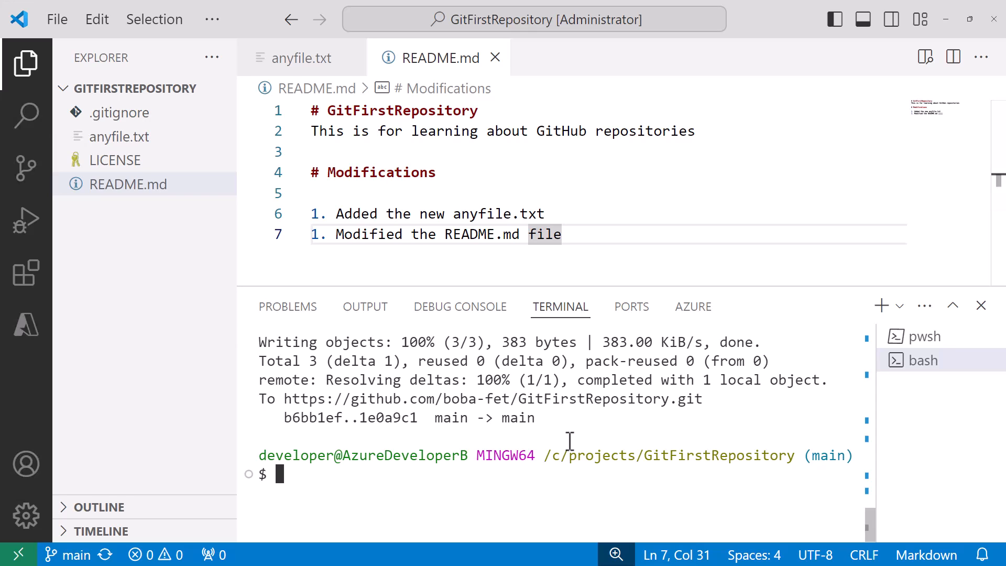
Run git status to see a clean working tree, then show the one-line local anyfile.txt.
{"action": "type", "text": "git st"}
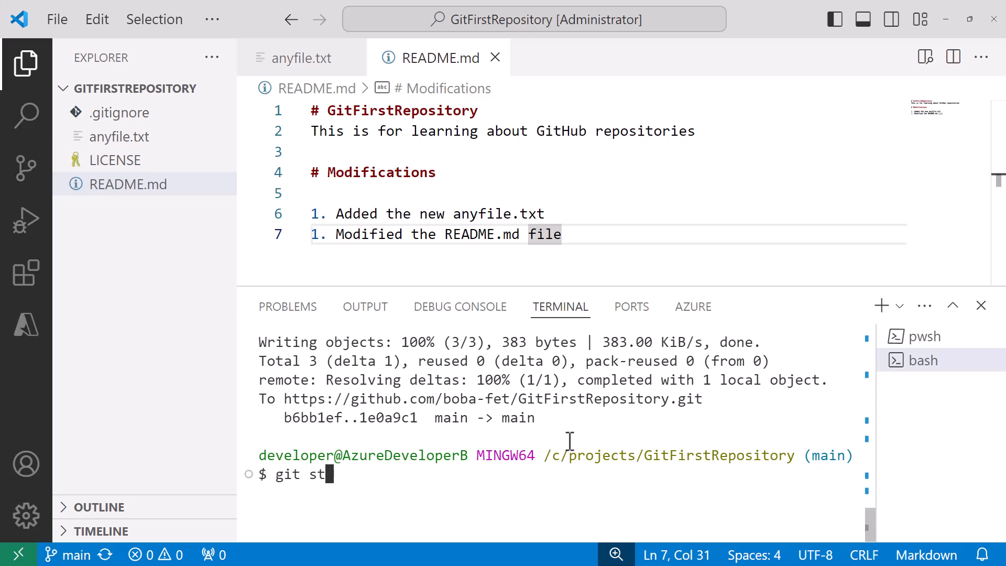
{"action": "type", "text": "atus"}
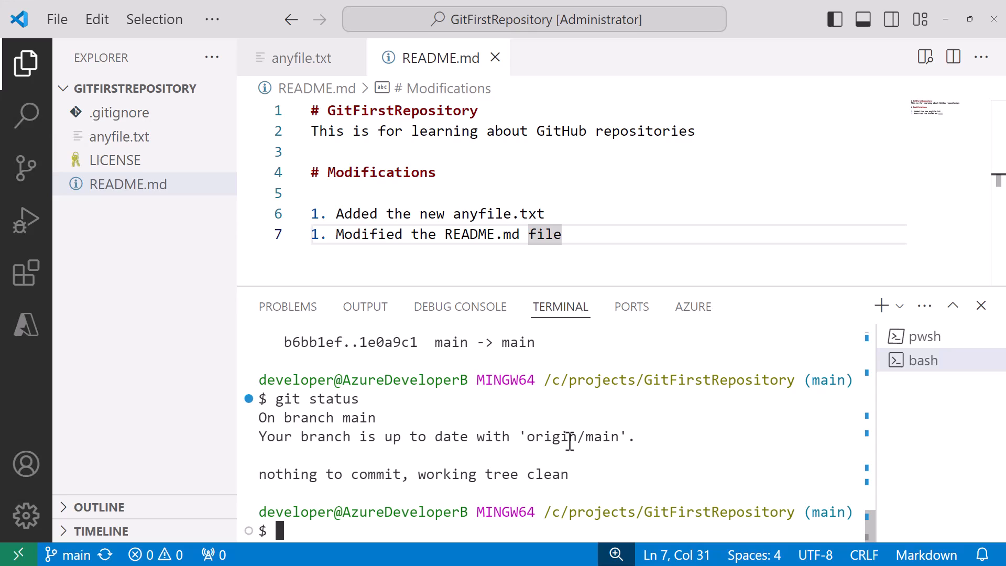
{"action": "mouse_move", "coordinate": [551, 238]}
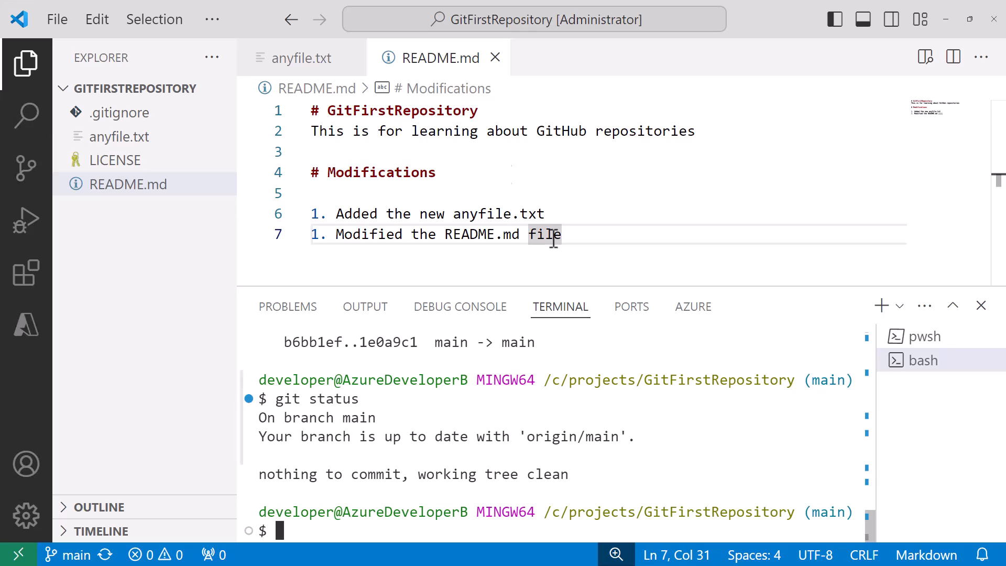
{"action": "left_click", "coordinate": [302, 58]}
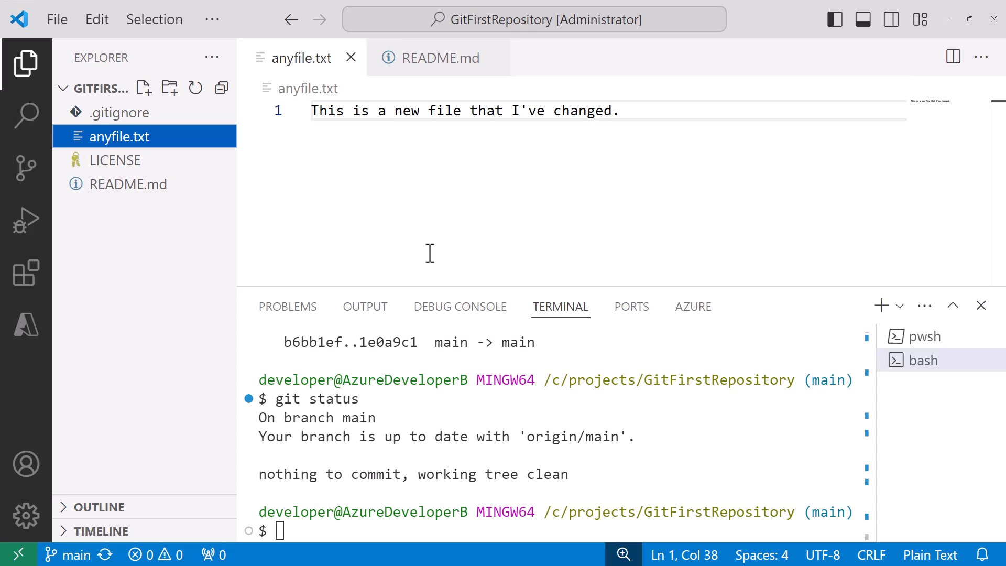
{"action": "left_click", "coordinate": [369, 531]}
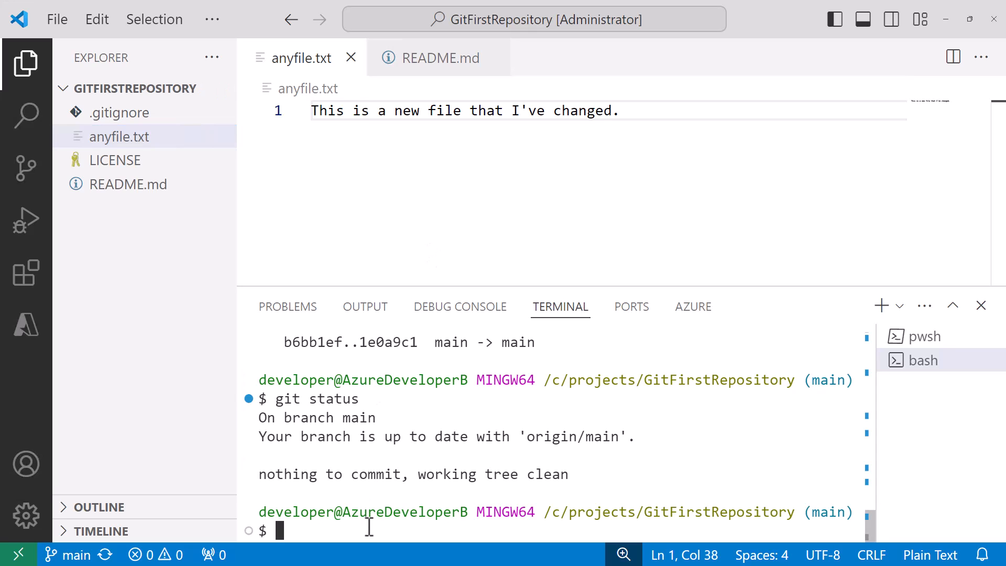
Run git fetch and highlight the hash change from 1e0a9c1 to 11a2a36.
{"action": "type", "text": "git fetch"}
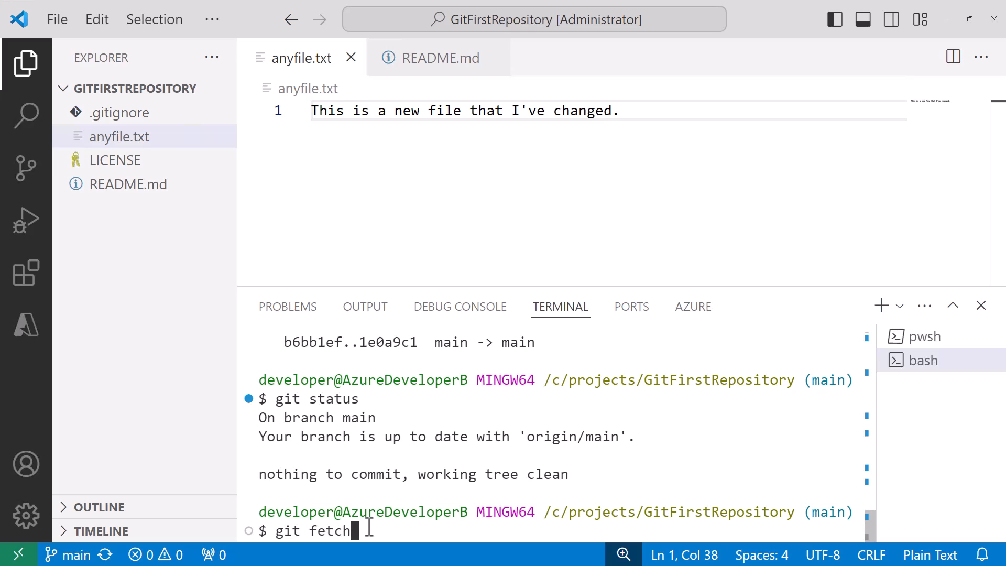
{"action": "key", "text": "Return"}
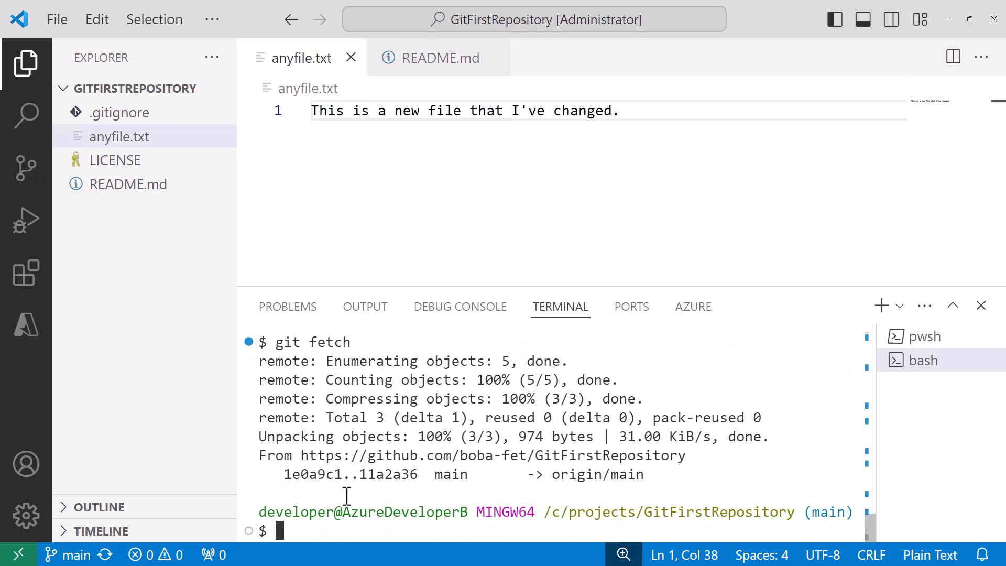
{"action": "mouse_move", "coordinate": [281, 474]}
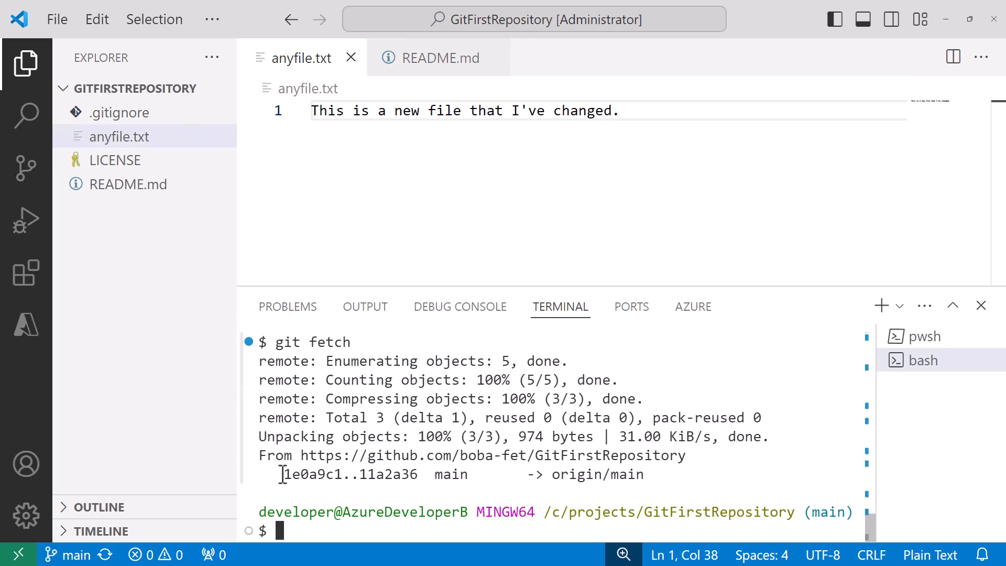
{"action": "double_click", "coordinate": [313, 474]}
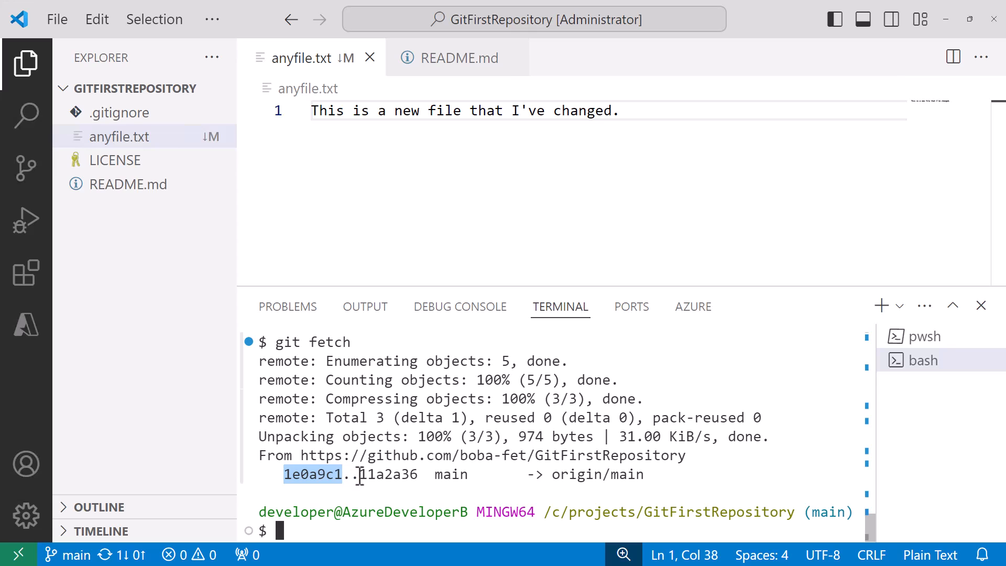
{"action": "double_click", "coordinate": [386, 474]}
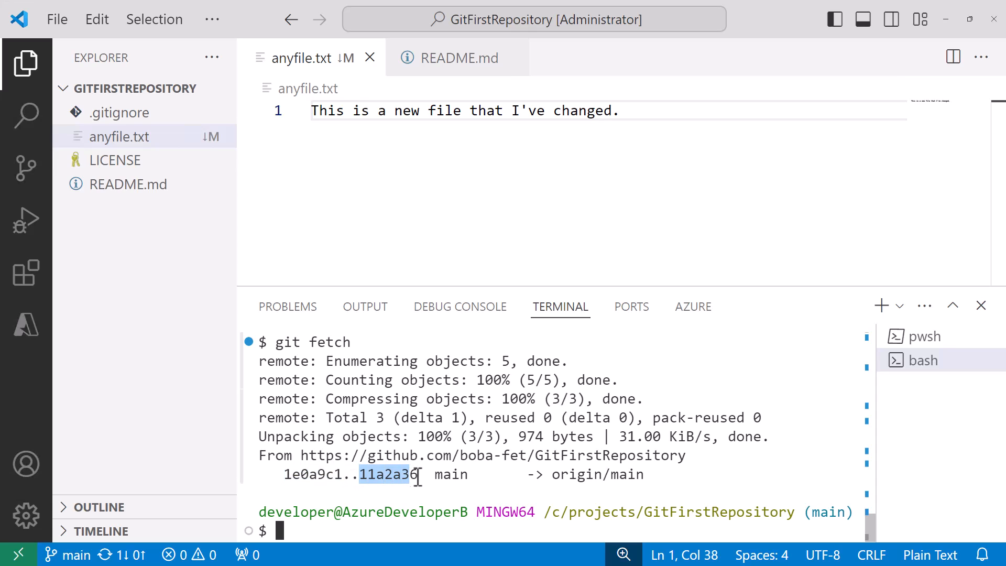
{"action": "mouse_move", "coordinate": [216, 224]}
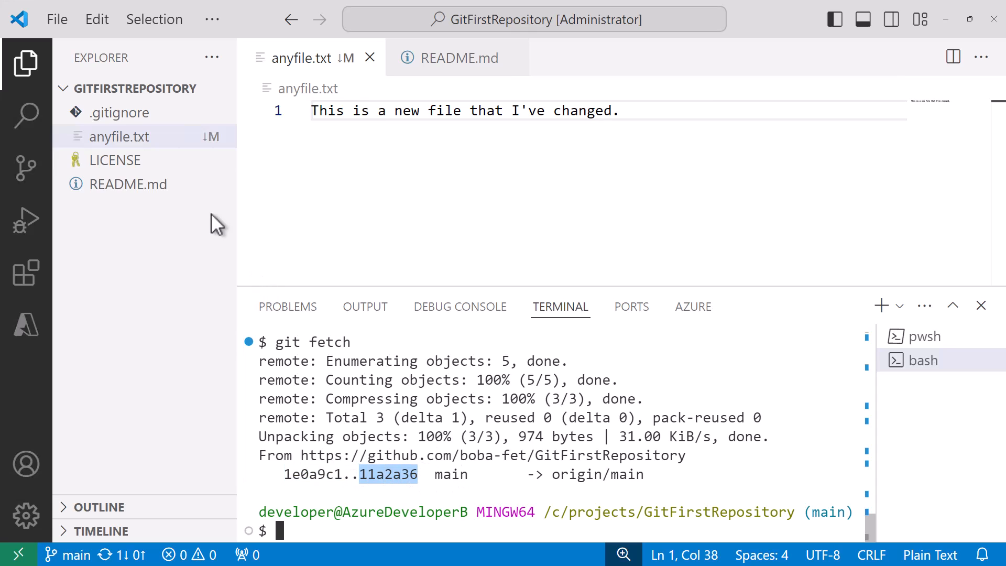
{"action": "mouse_move", "coordinate": [426, 485]}
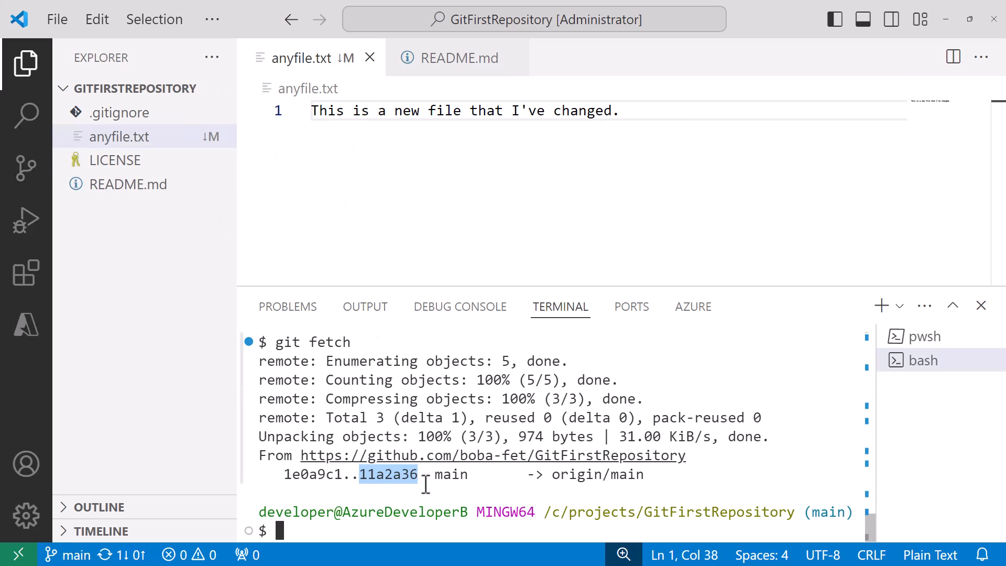
Run git status and highlight that main is behind origin/main by 1 commit.
{"action": "type", "text": "git stat"}
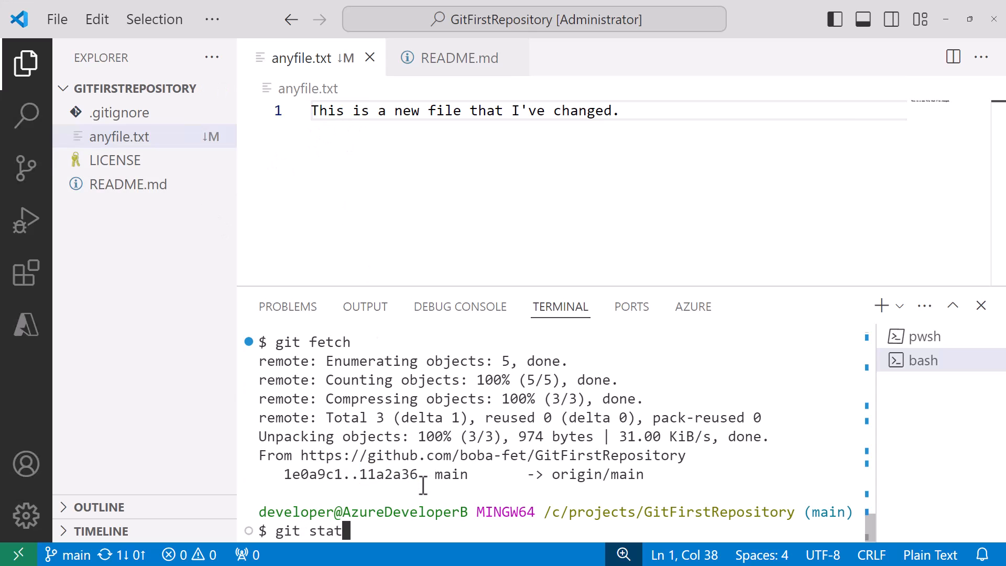
{"action": "key", "text": "Return"}
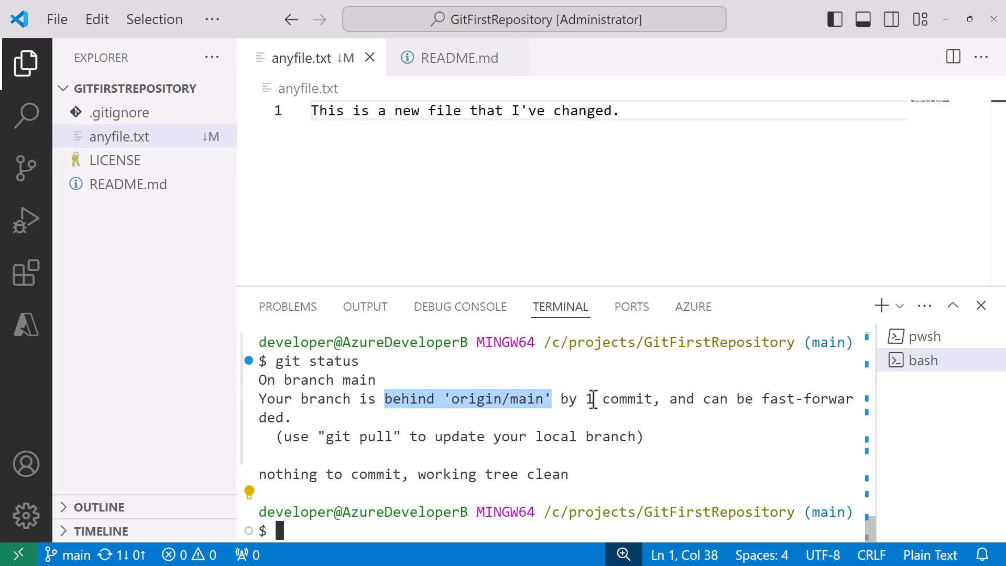
{"action": "double_click", "coordinate": [619, 398]}
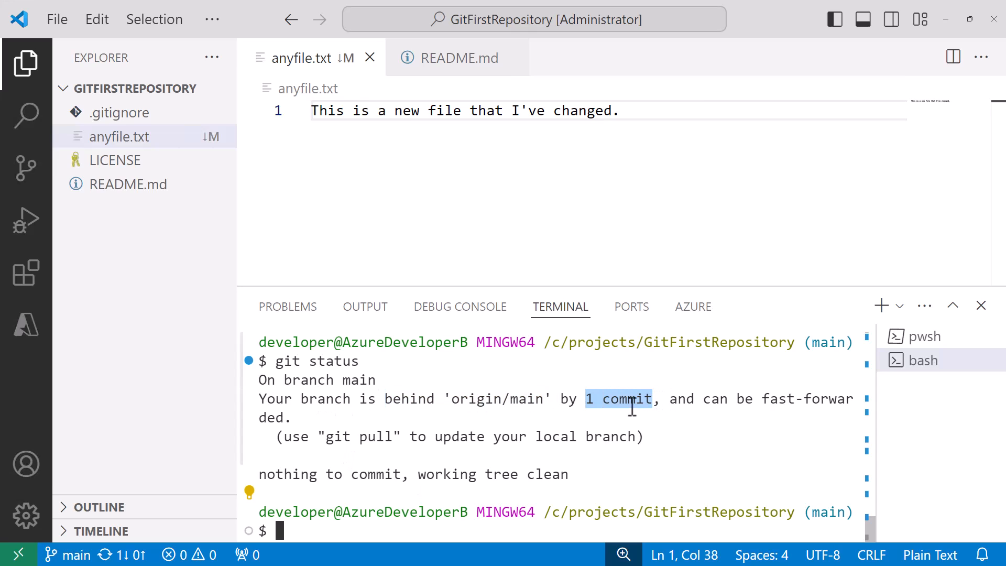
{"action": "mouse_move", "coordinate": [621, 417]}
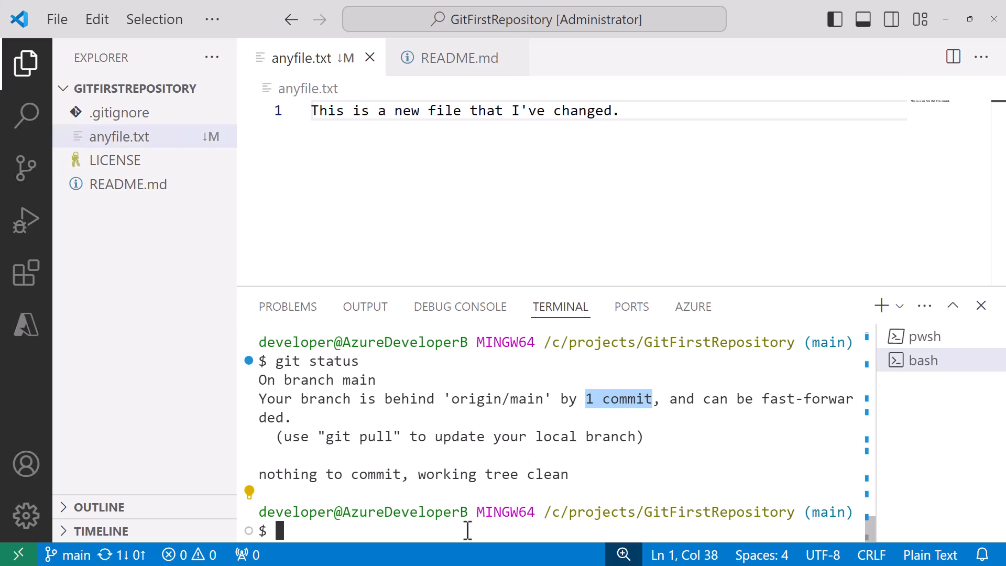
Run git pull to fast-forward main with the remote commit.
{"action": "type", "text": "git pul"}
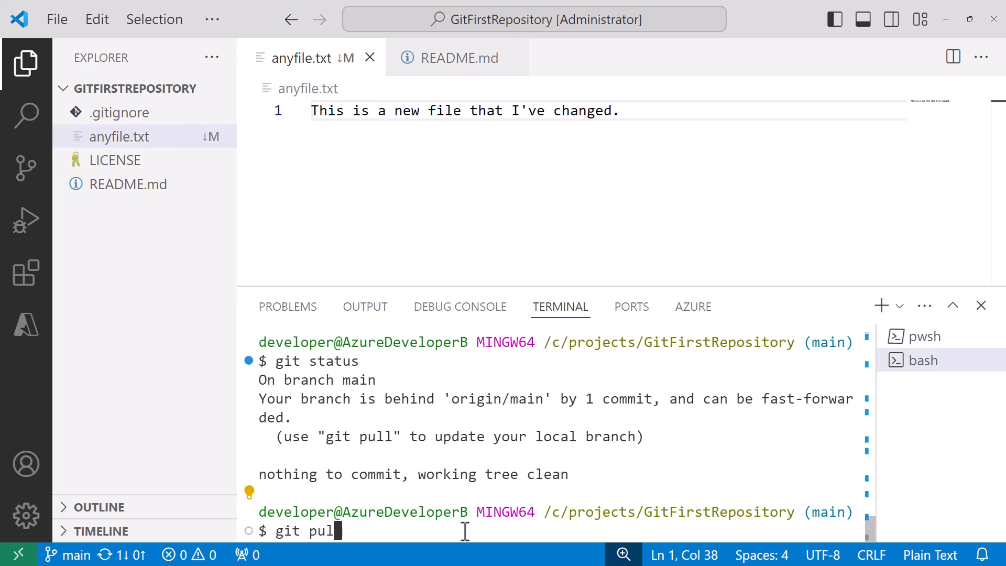
{"action": "key", "text": "Return"}
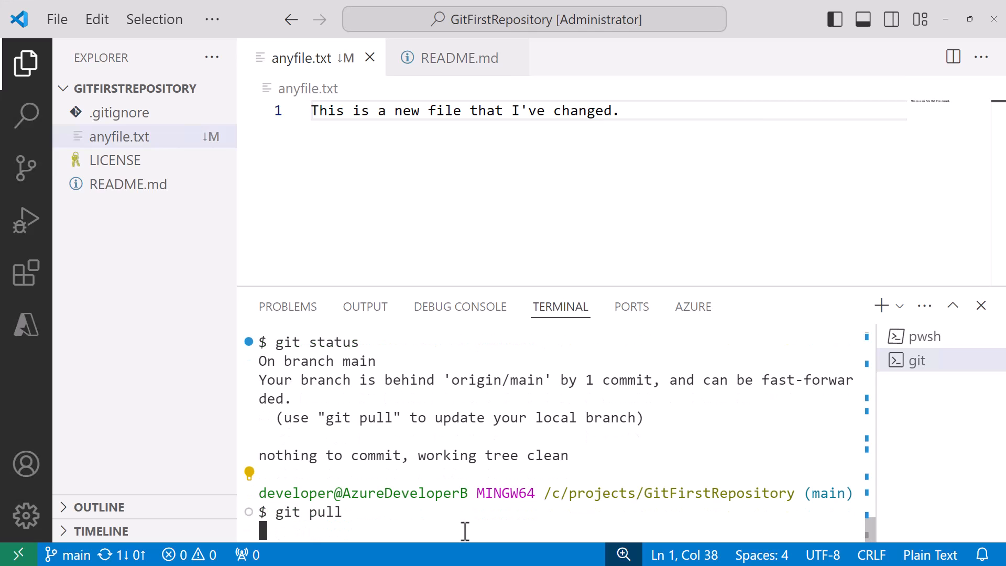
{"action": "key", "text": "Return"}
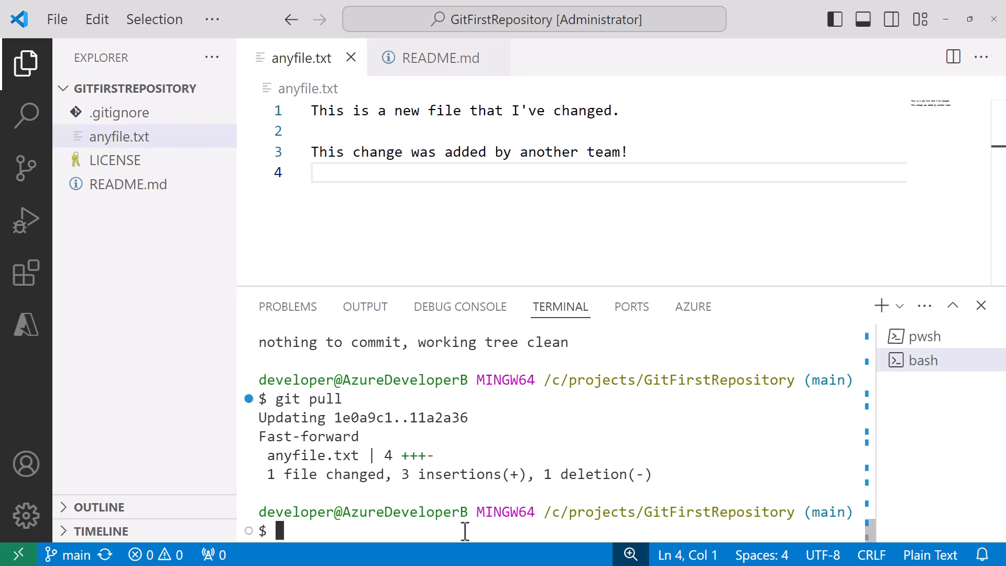
Confirm git status is up to date and highlight the pulled line 3 in anyfile.txt.
{"action": "type", "text": "git status"}
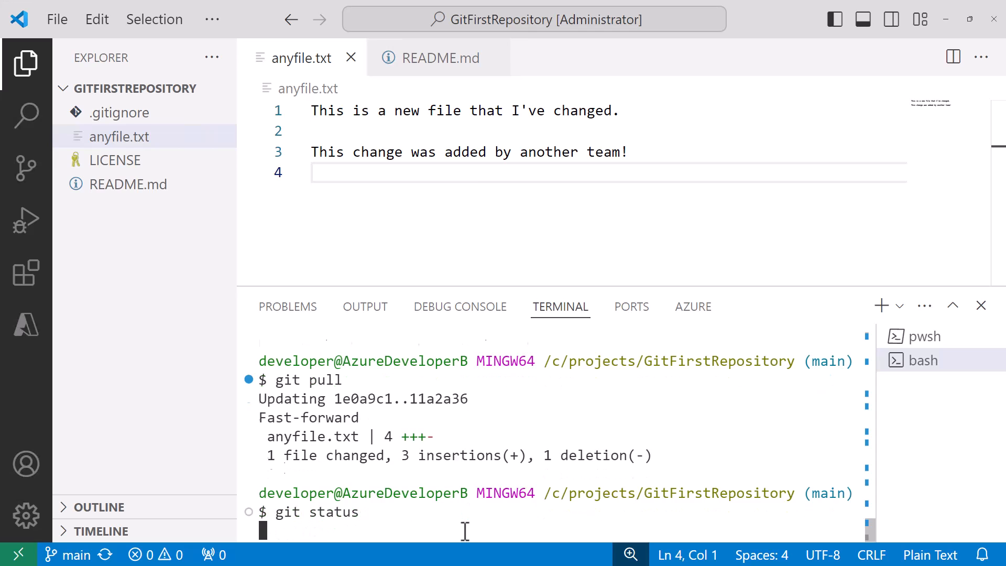
{"action": "key", "text": "Return"}
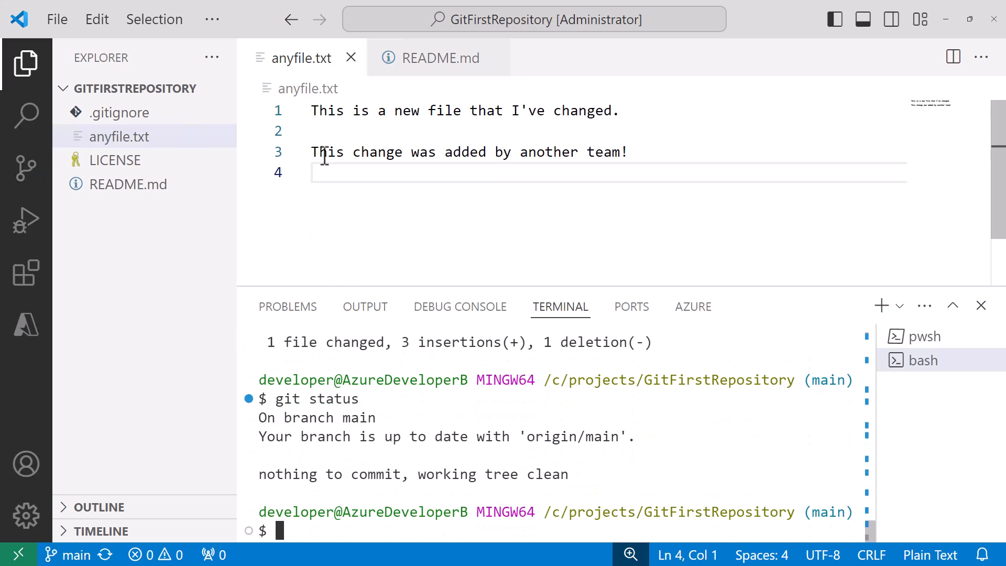
{"action": "triple_click", "coordinate": [450, 152]}
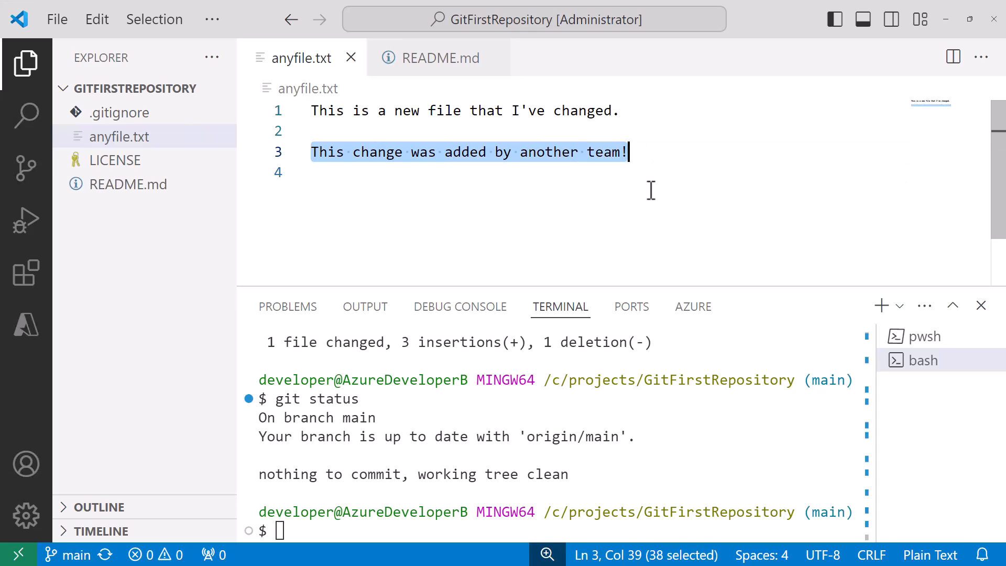